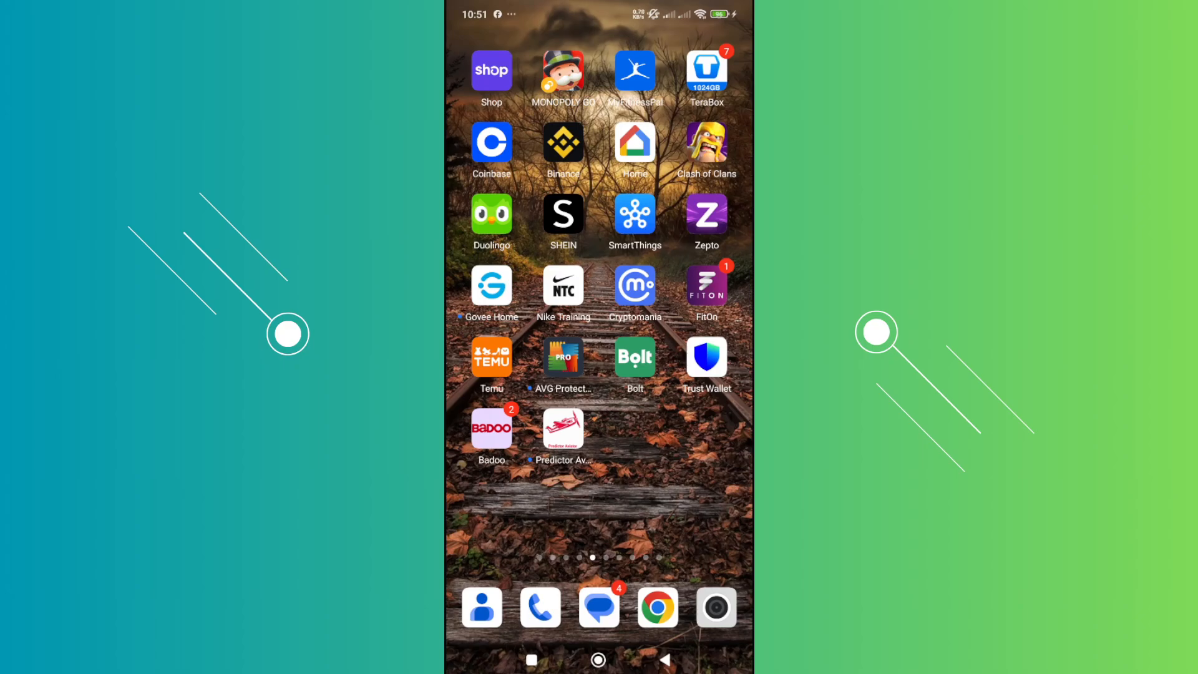
# Launch the Temu shopping app from the Android home screen
pyautogui.click(491, 356)
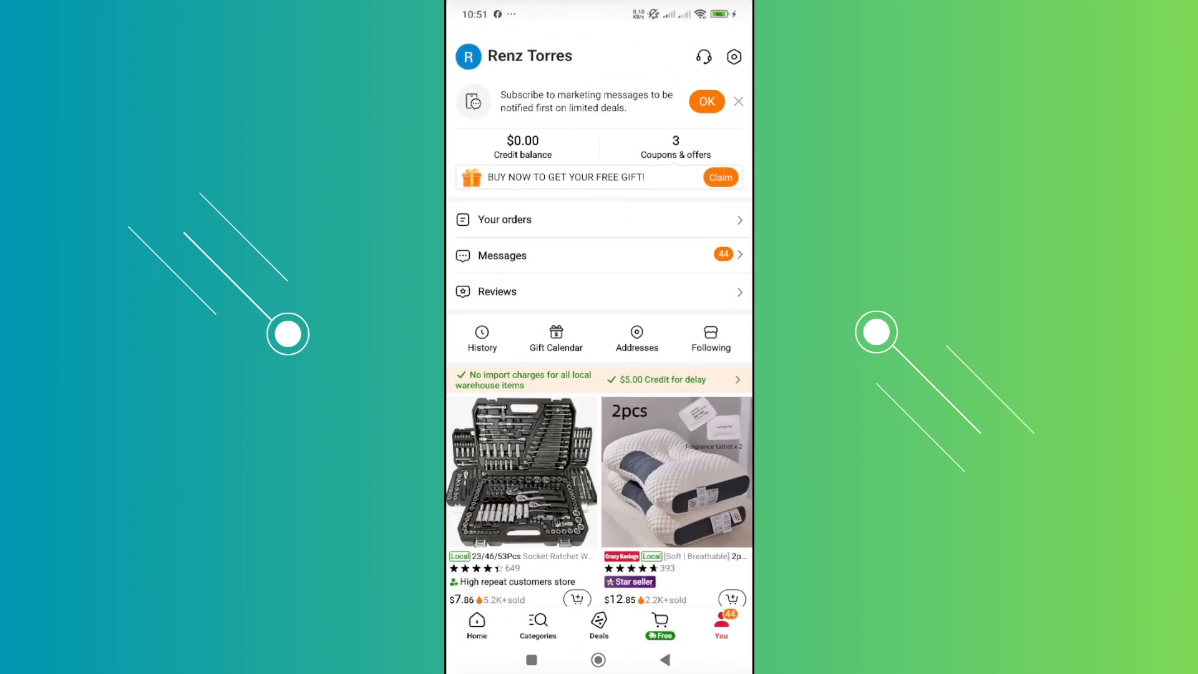
# Check Your orders (empty), then go to the shop-by-category page
pyautogui.click(506, 219)
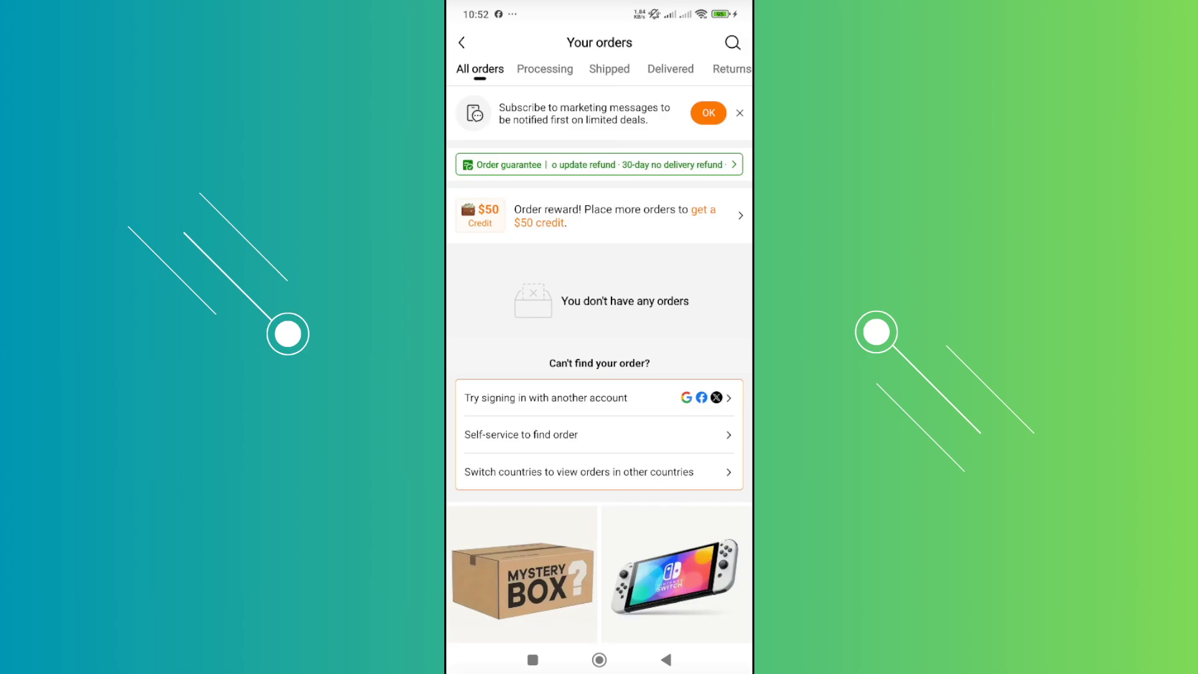
pyautogui.click(538, 625)
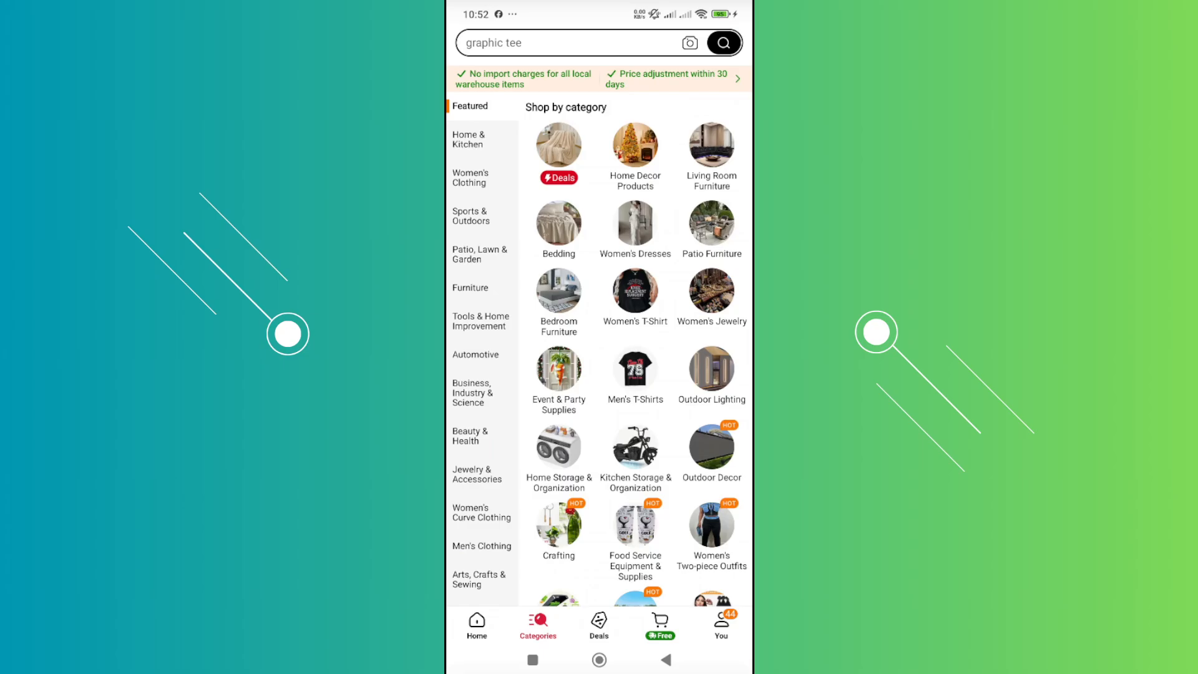
# Open Temu's search page showing the recent searches 'shirt' and 'shoes'
pyautogui.click(567, 43)
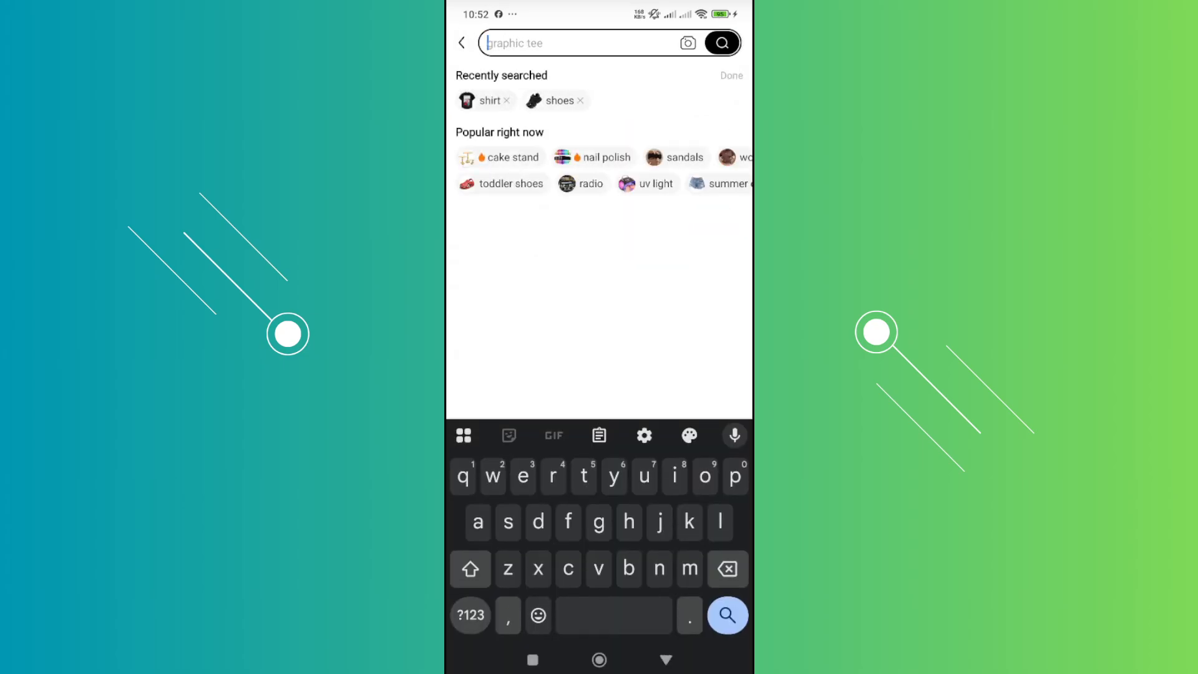